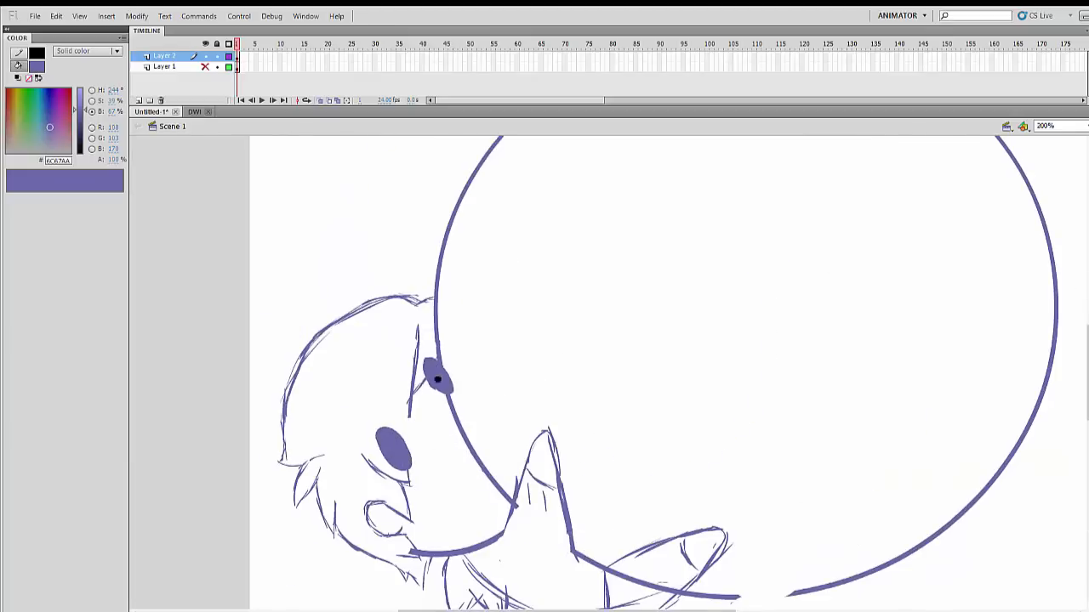
- Scroll the canvas while tracing the black cookie outline and red character sketch
scroll(down, 3)
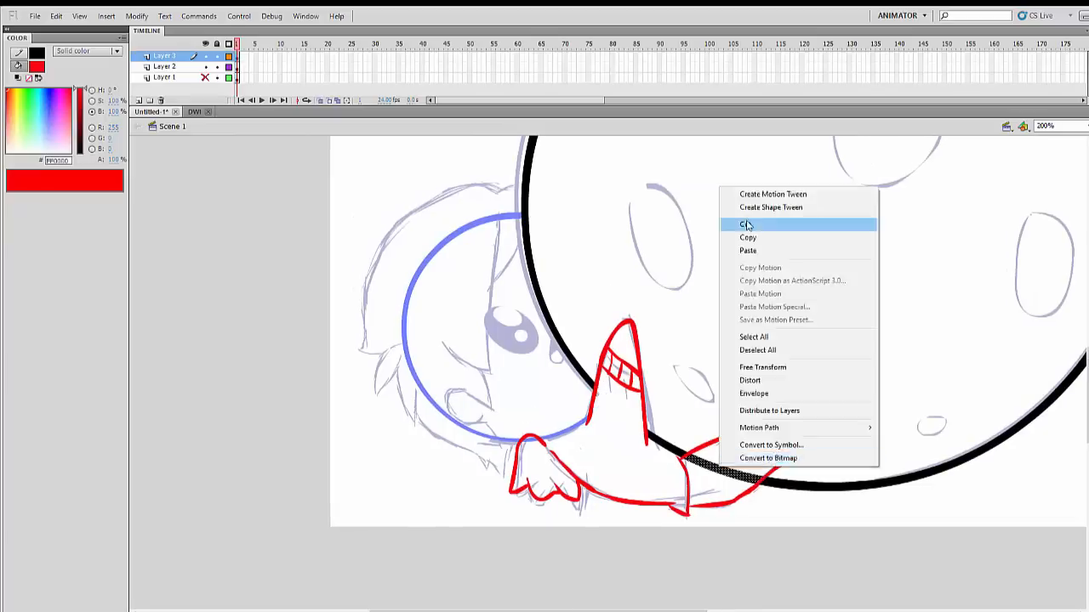
- Cut the red sketch strokes and trace the figure in bold black lineart
click(744, 224)
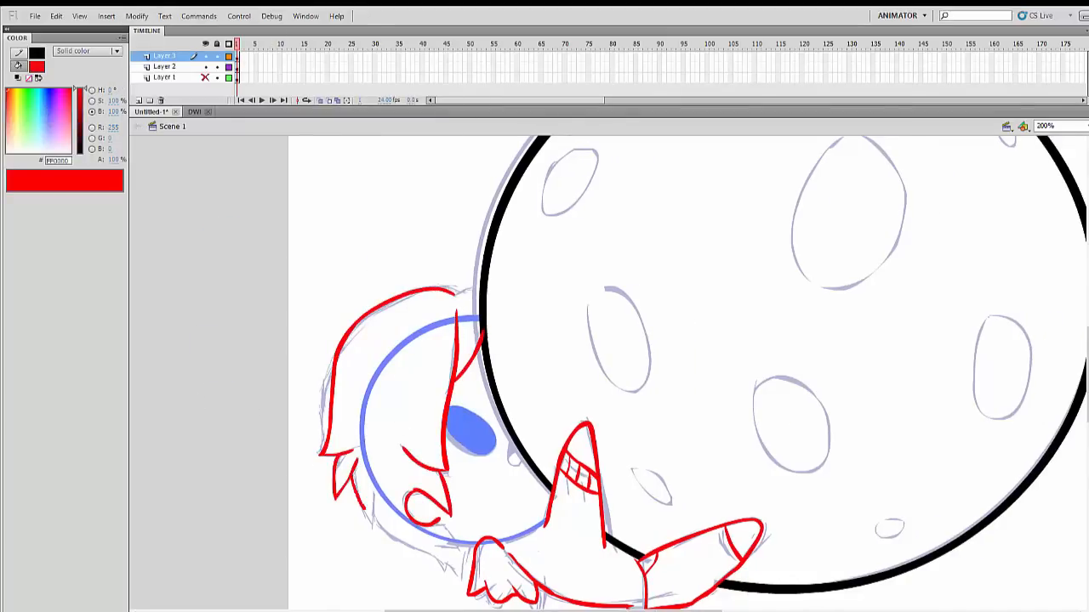
scroll(down, 3)
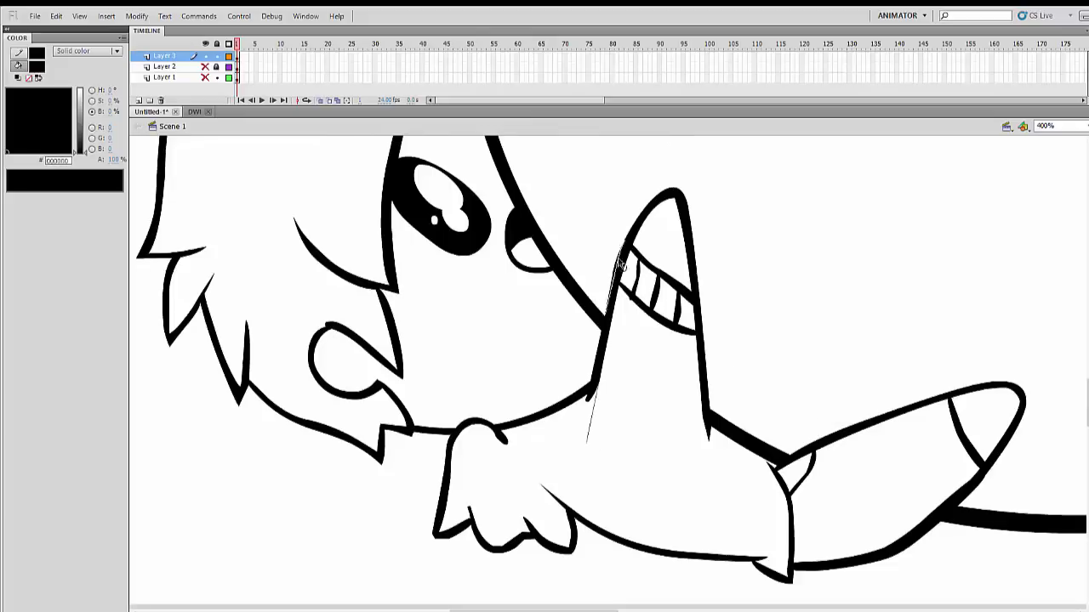
- Fill brown hair, tan skin, pink nose, purple sweater and grey shoe
scroll(down, 3)
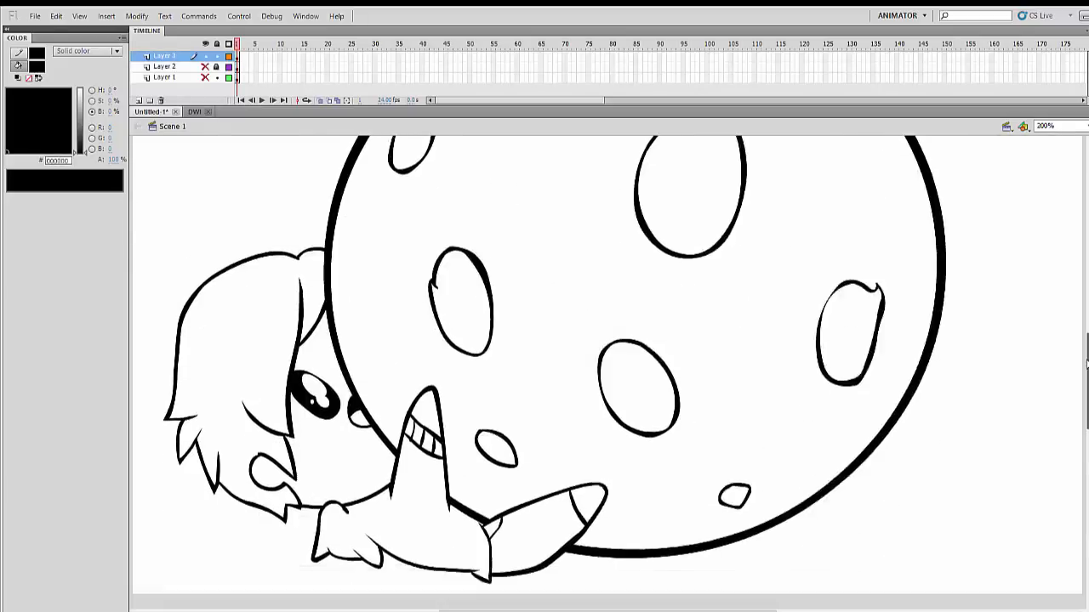
scroll(down, 3)
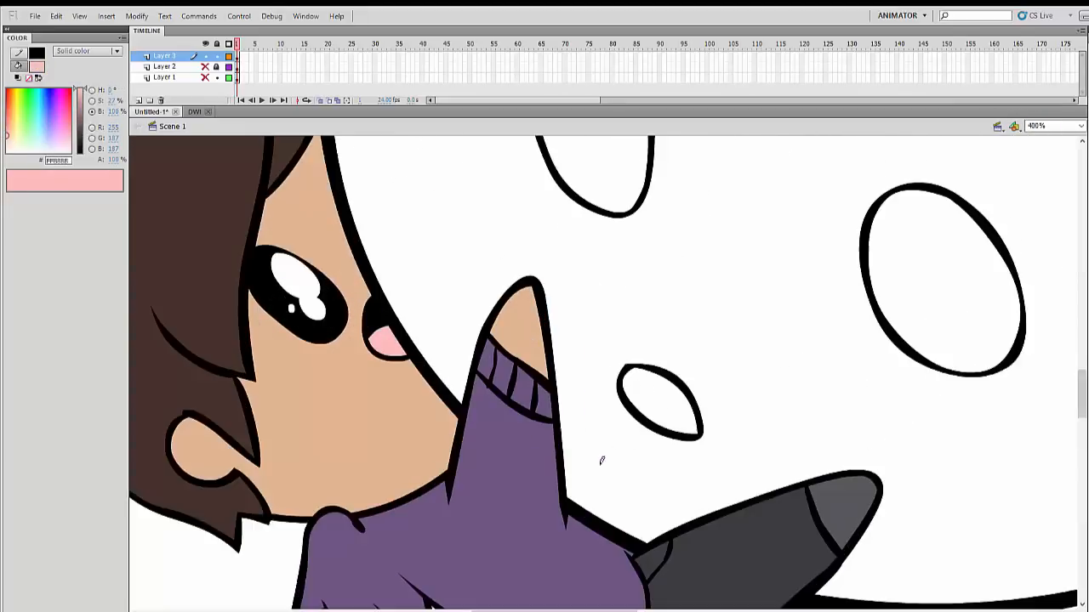
- Fill a sweater shadow area with darker purple from the swatch bar
triple_click(1055, 126)
text(200)
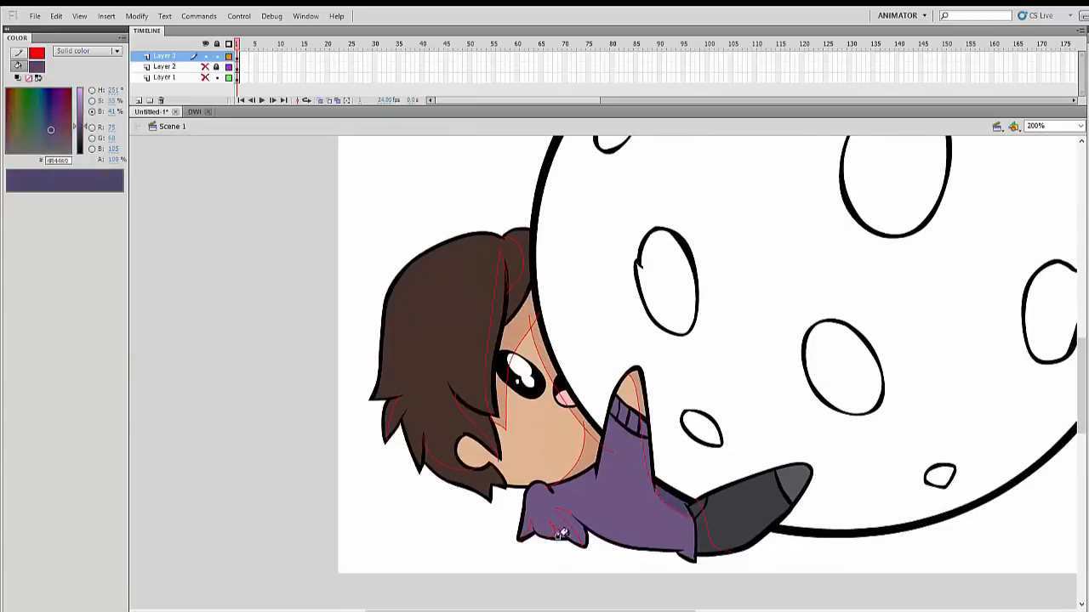
click(1036, 126)
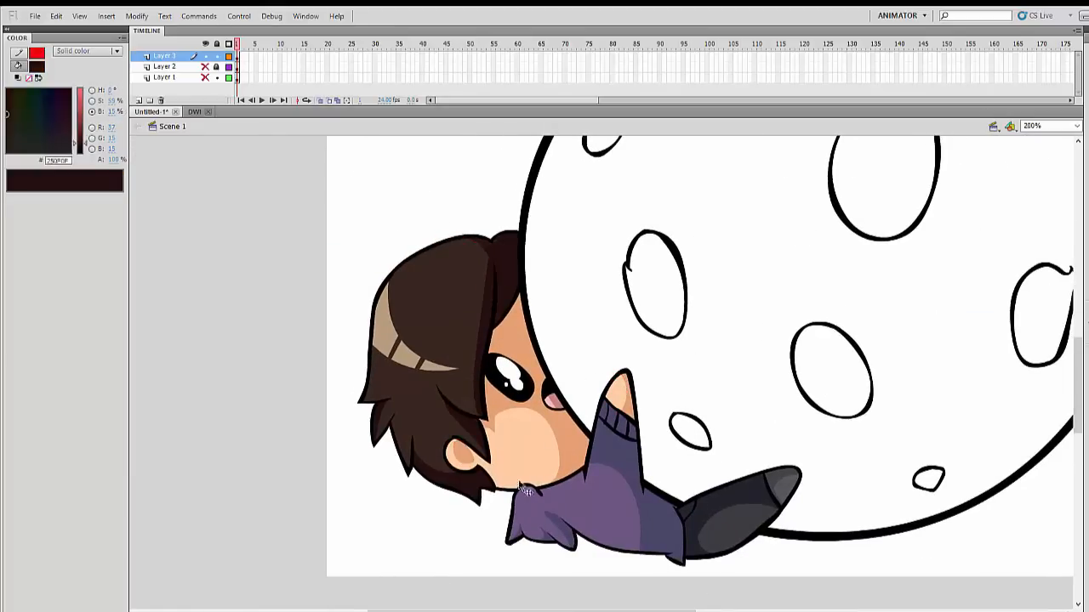
- Pick swatches and select a crack mark while colouring the cookie tan and brown
click(1029, 126)
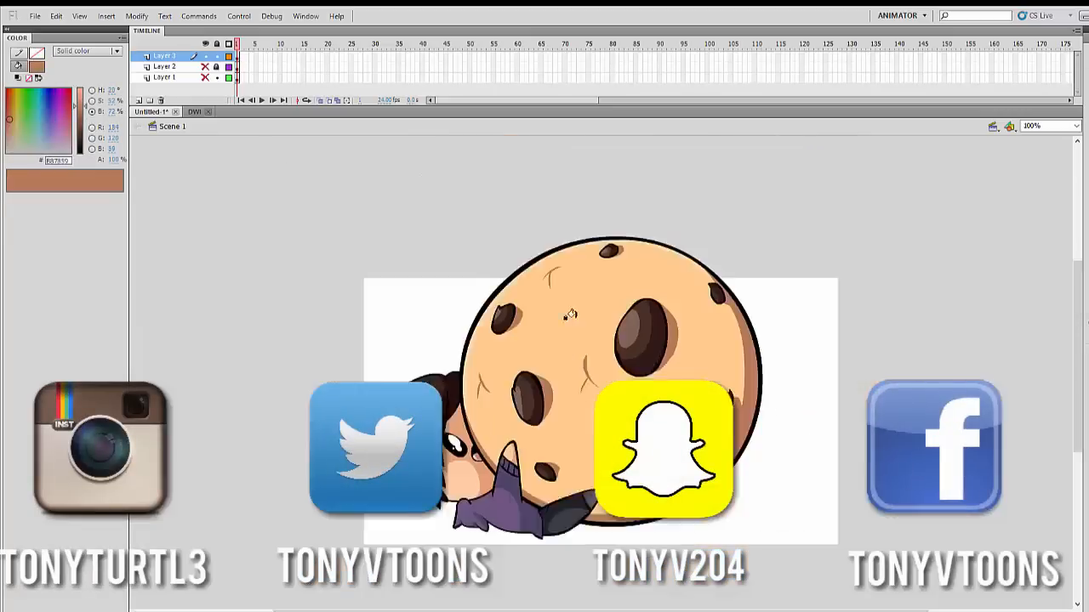
click(1048, 126)
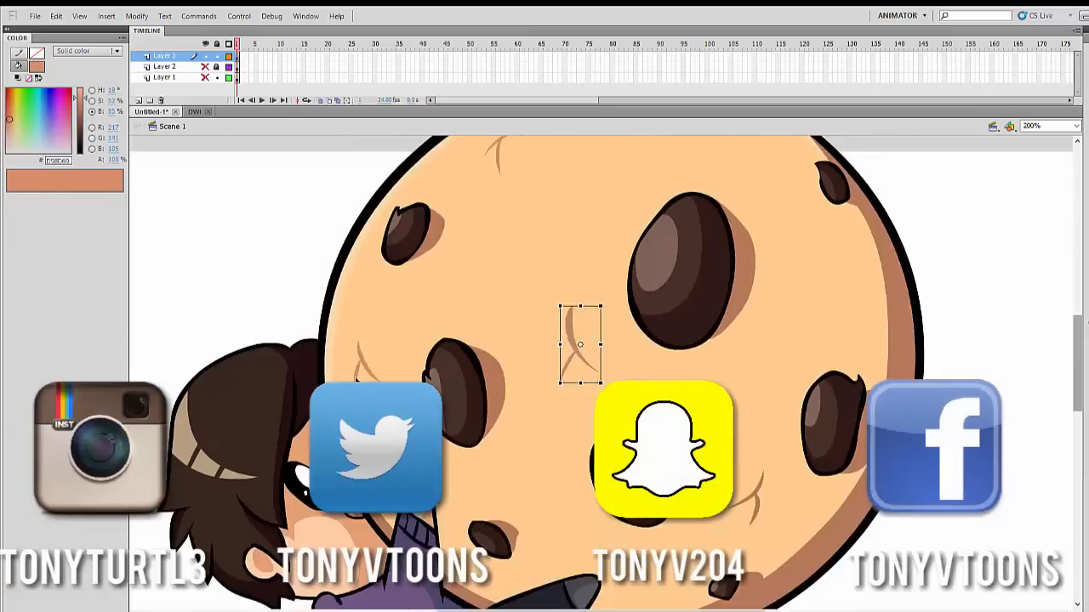